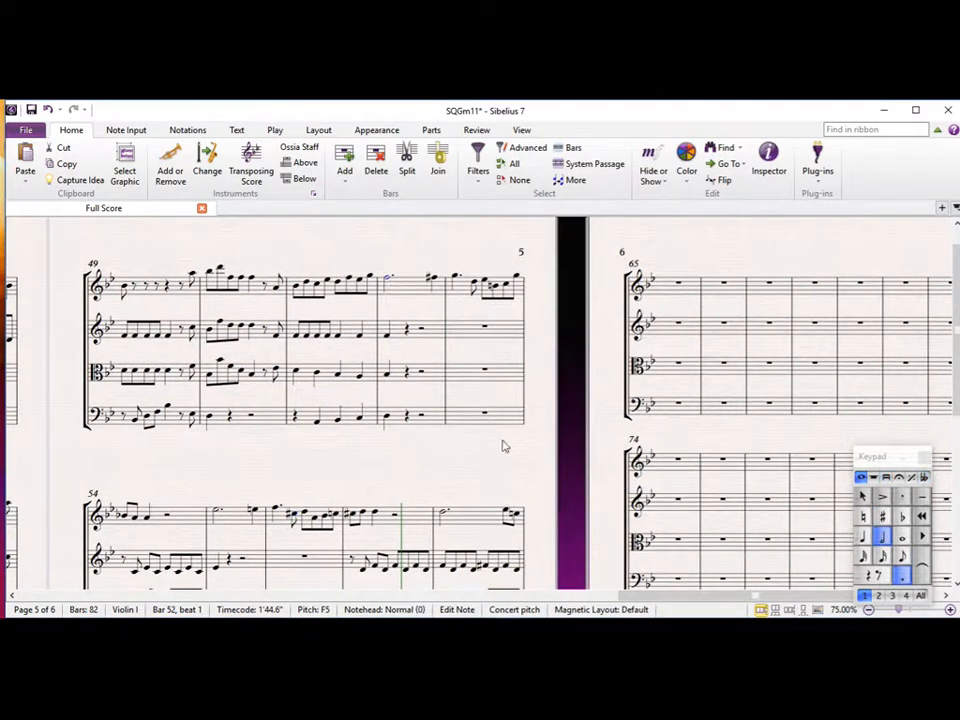
pyautogui.moveTo(447, 450)
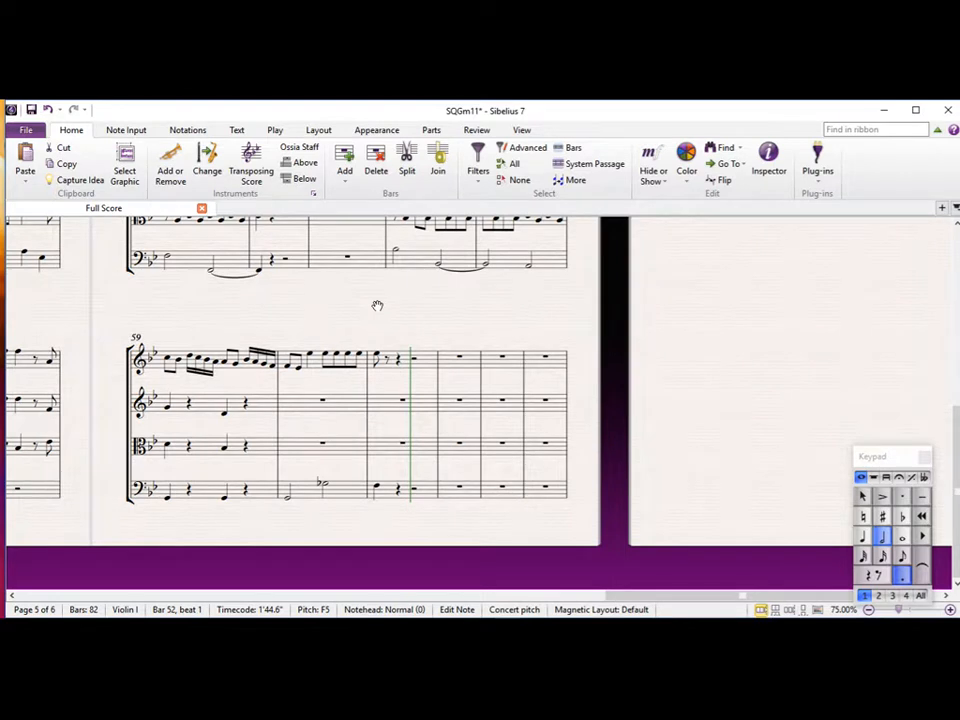
# Enter a run of quavers and semiquavers in the cello across bars 60–61
pyautogui.click(322, 401)
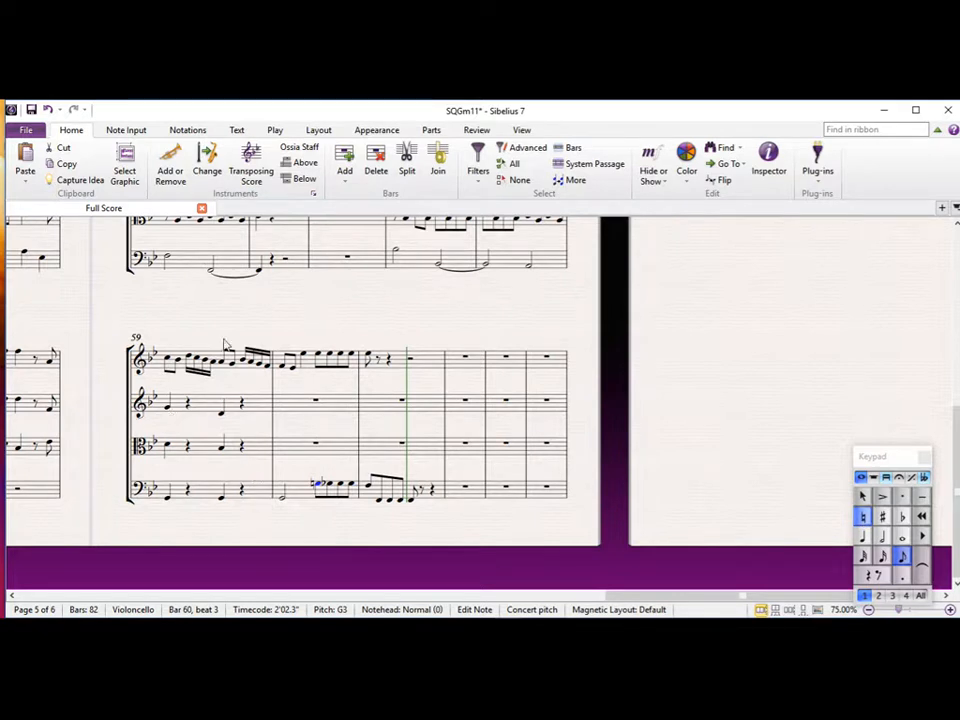
# Enter a crotchet and semiquaver run for Violin II and a viola half note in bar 60
pyautogui.click(318, 400)
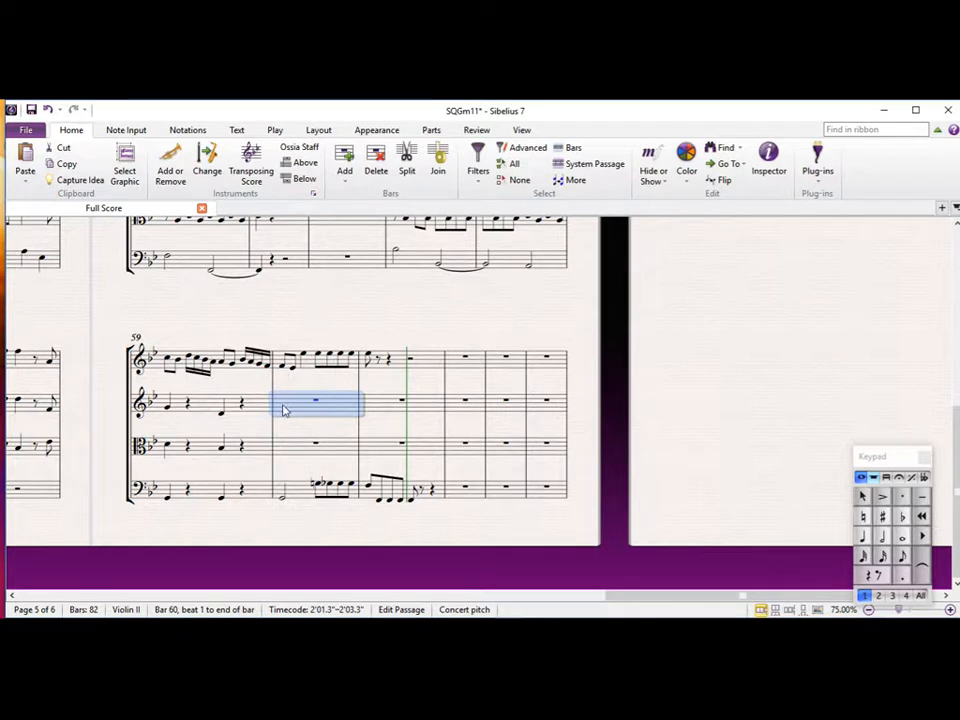
pyautogui.click(284, 401)
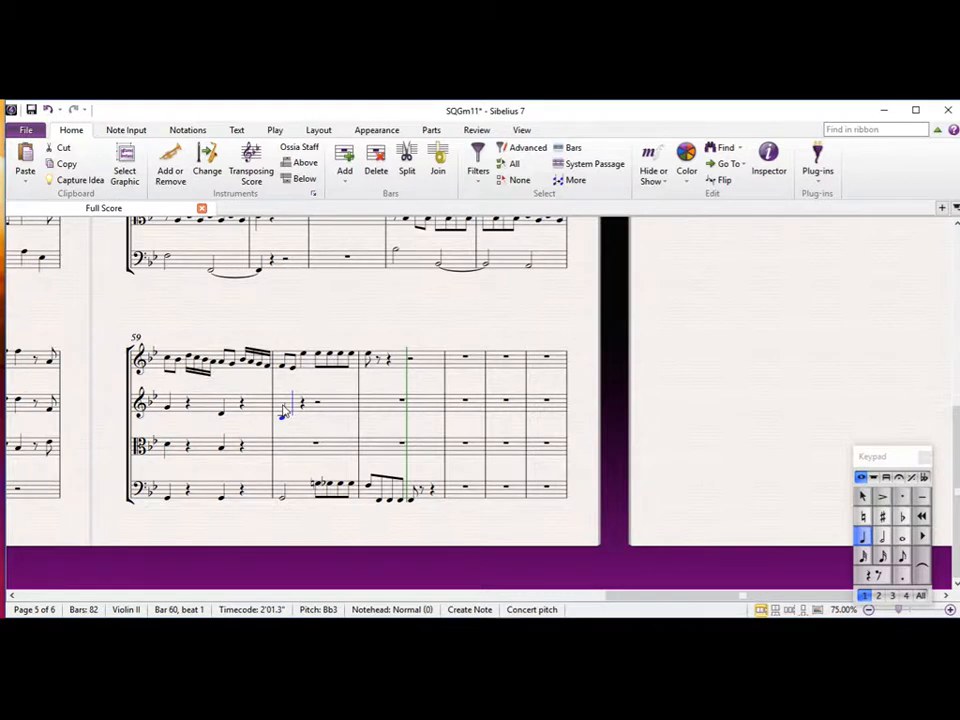
pyautogui.click(315, 443)
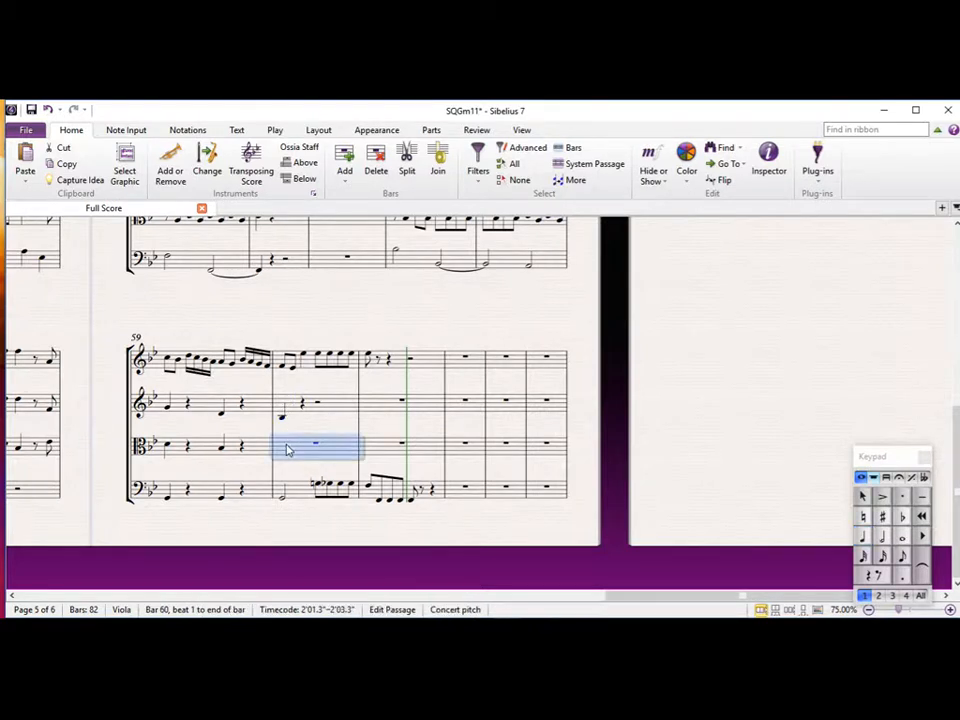
pyautogui.click(283, 450)
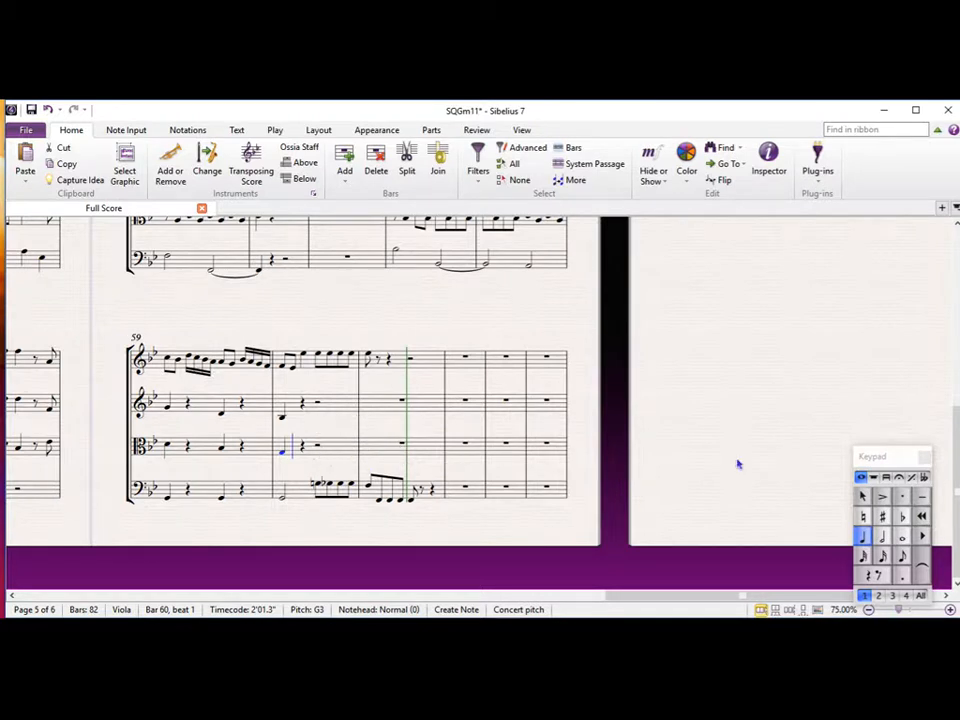
pyautogui.click(882, 538)
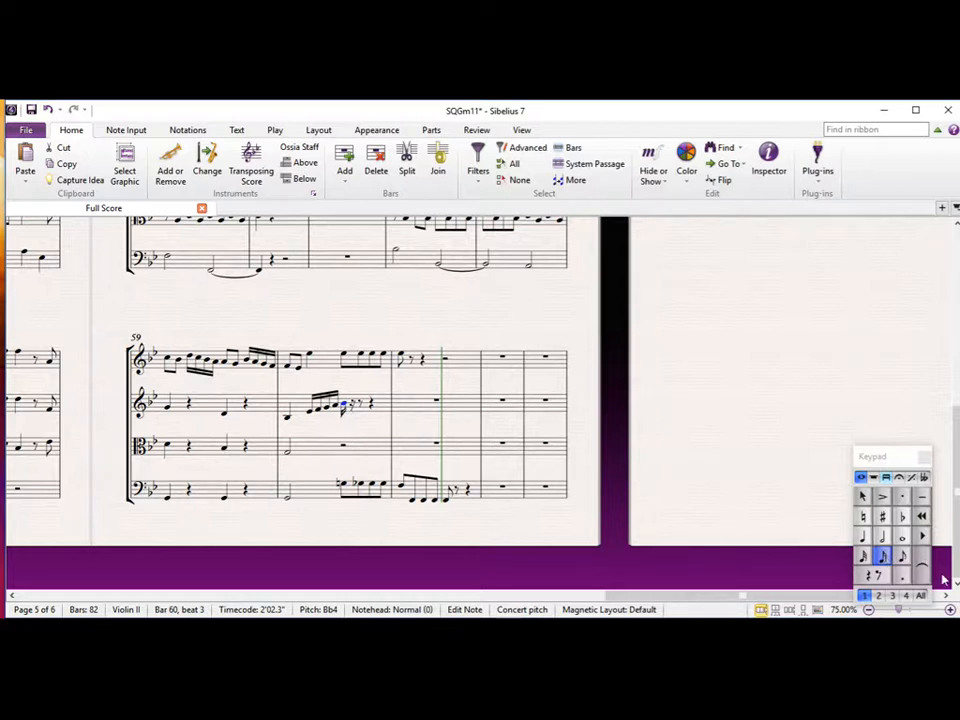
# Enter quaver patterns for Violin II and viola in bar 61
pyautogui.click(902, 557)
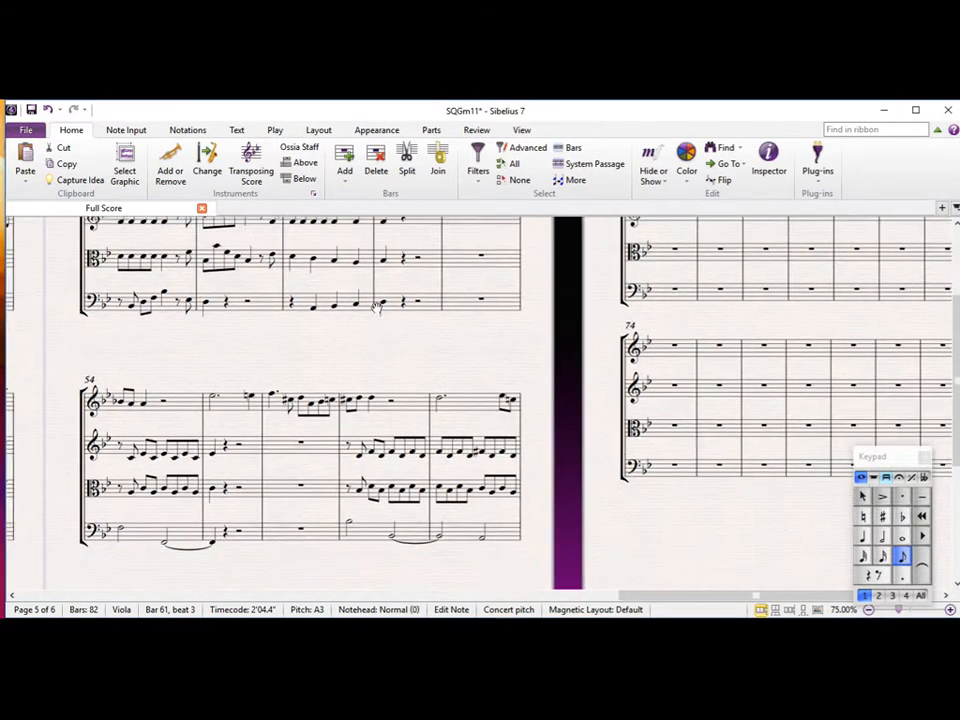
# Replace the half rest after the viola's bar 60 half note with a crotchet and semiquavers
pyautogui.scroll(-3)
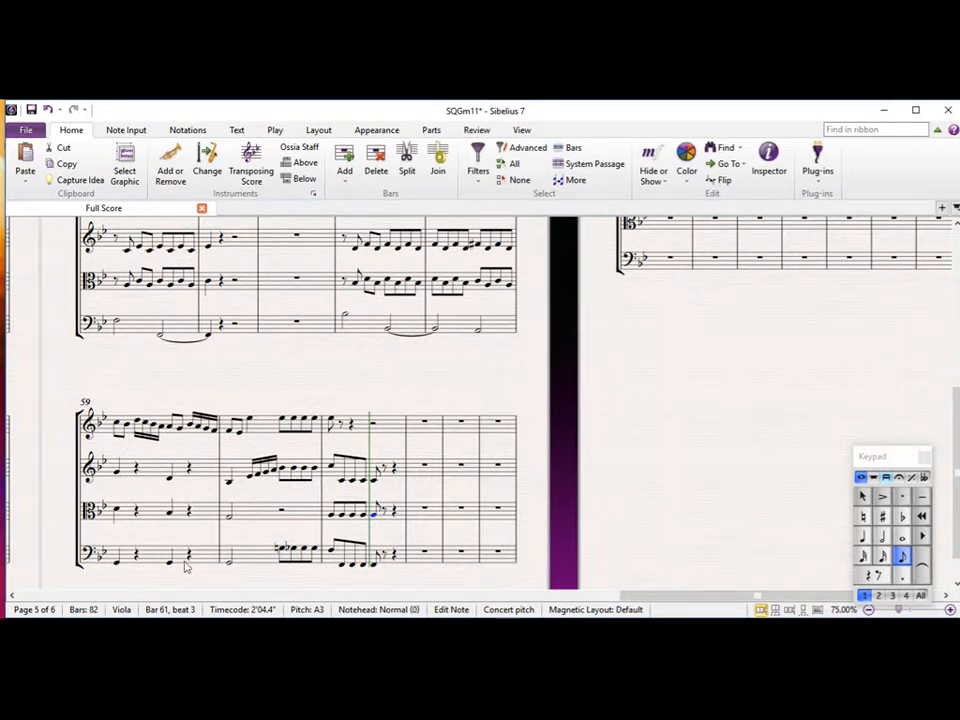
pyautogui.moveTo(350, 490)
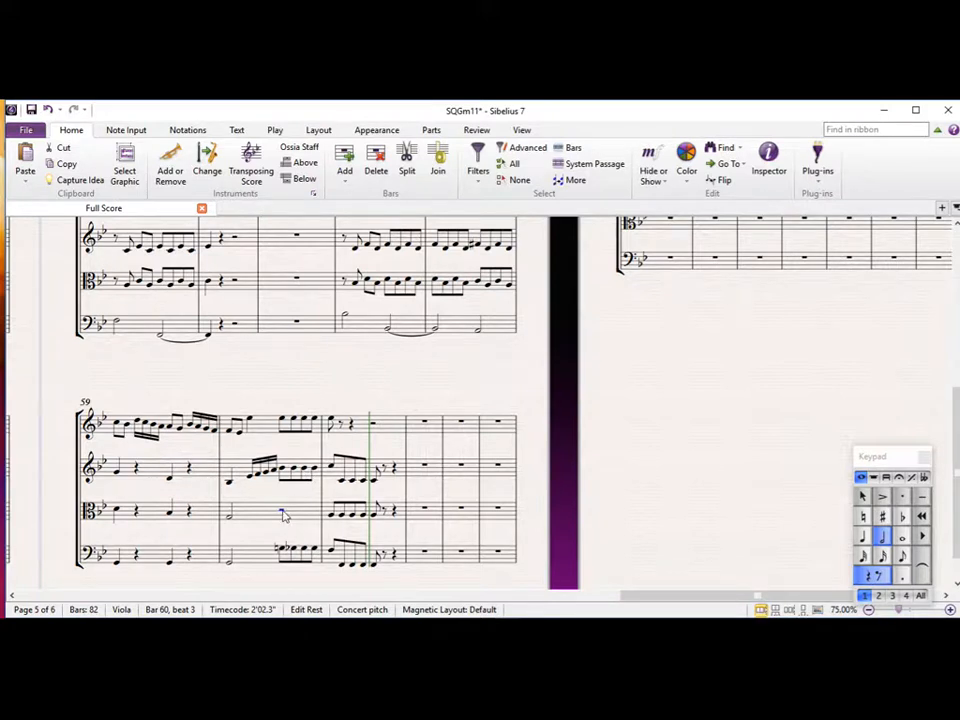
pyautogui.click(282, 515)
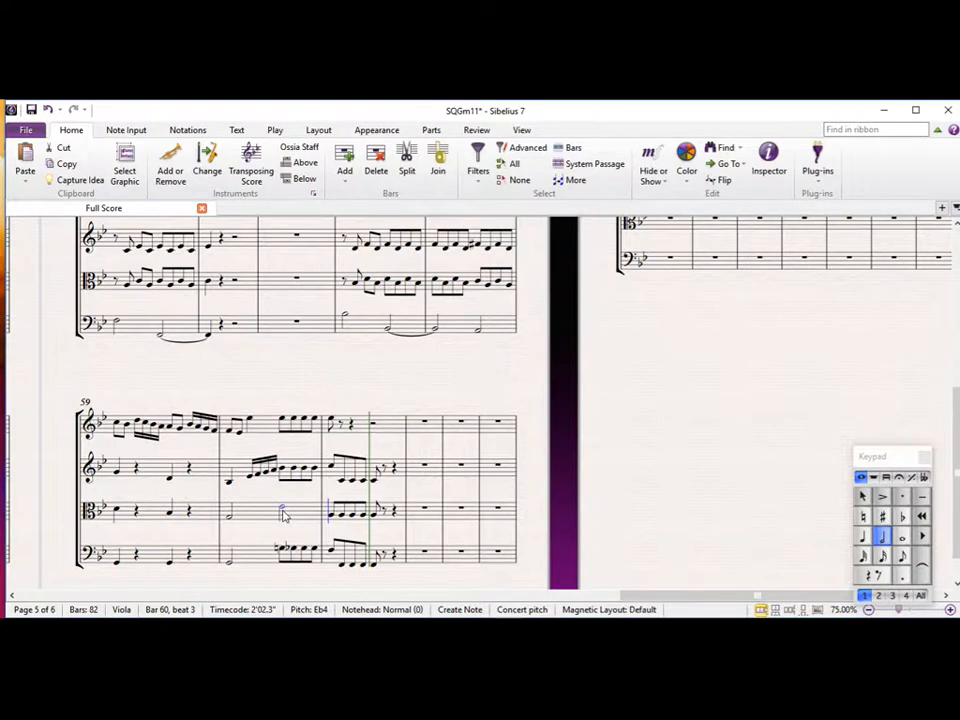
pyautogui.click(863, 537)
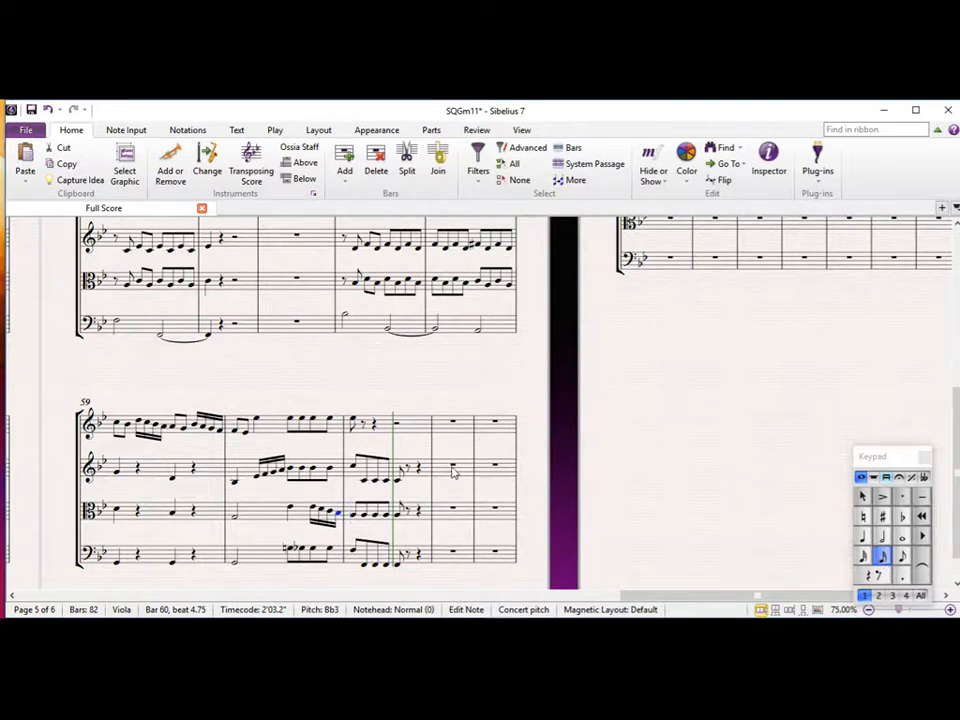
pyautogui.moveTo(292, 512)
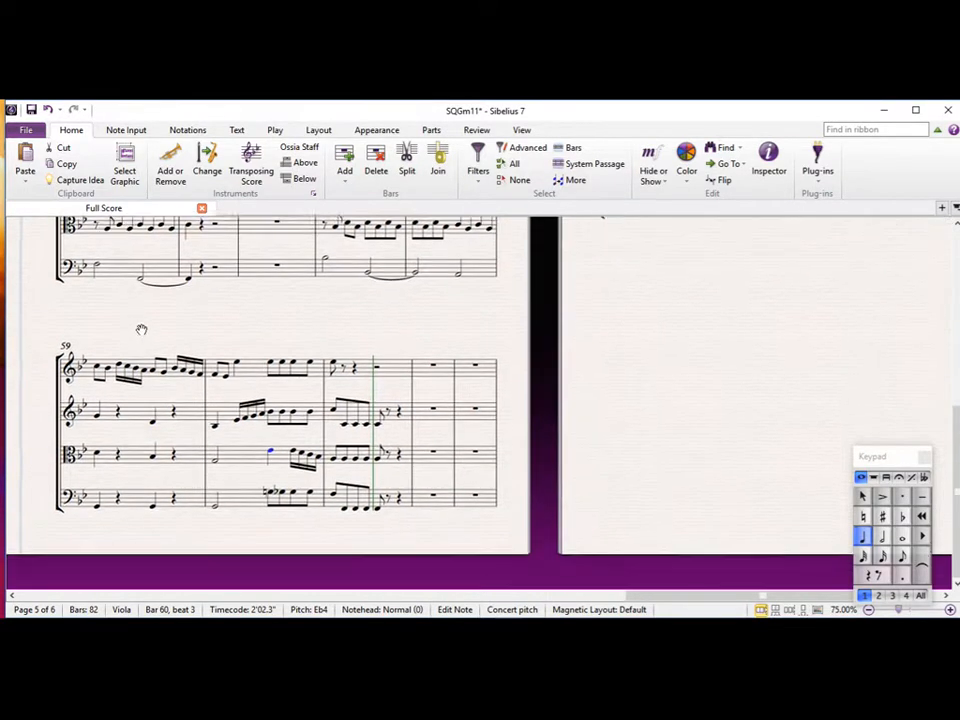
pyautogui.scroll(-3)
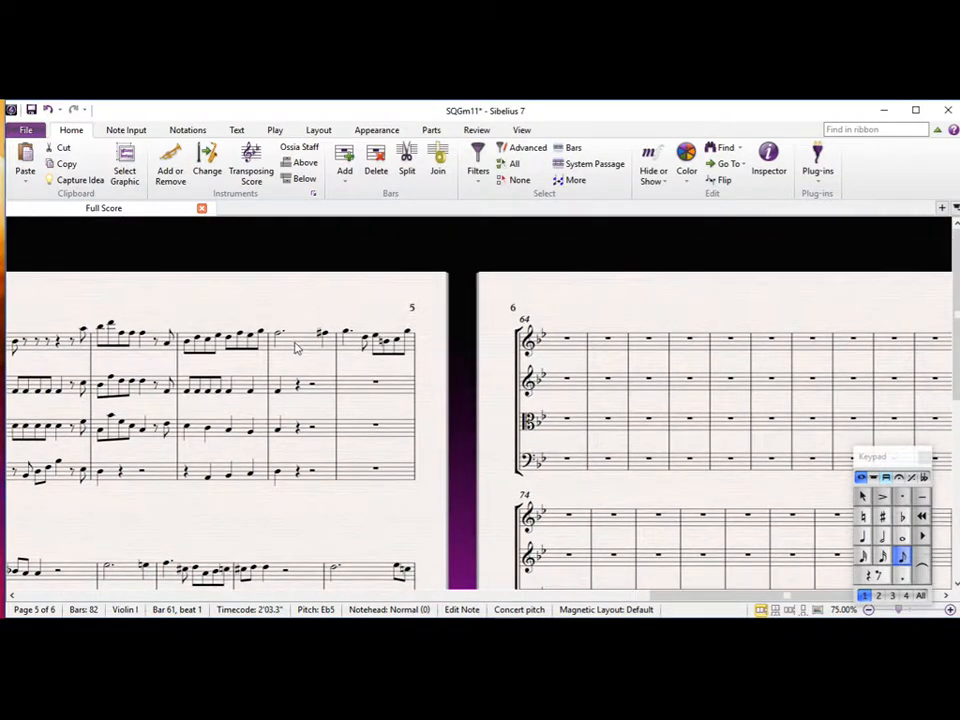
# Copy Violin I's bar 52 figure into bar 62 and add an E natural on bar 61's beat 4
pyautogui.click(300, 345)
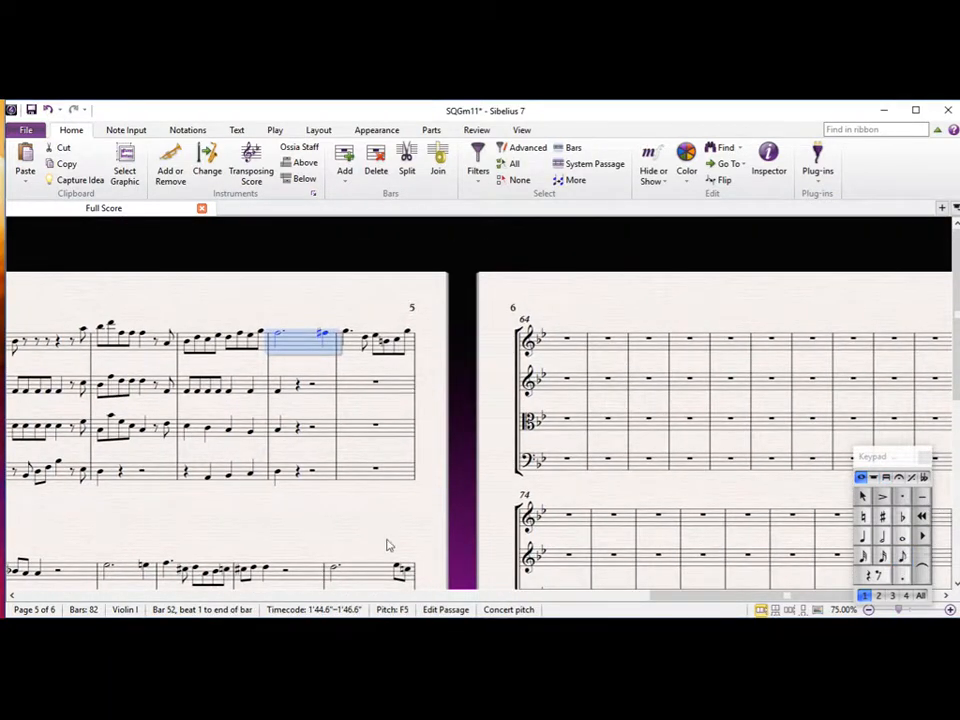
pyautogui.scroll(-3)
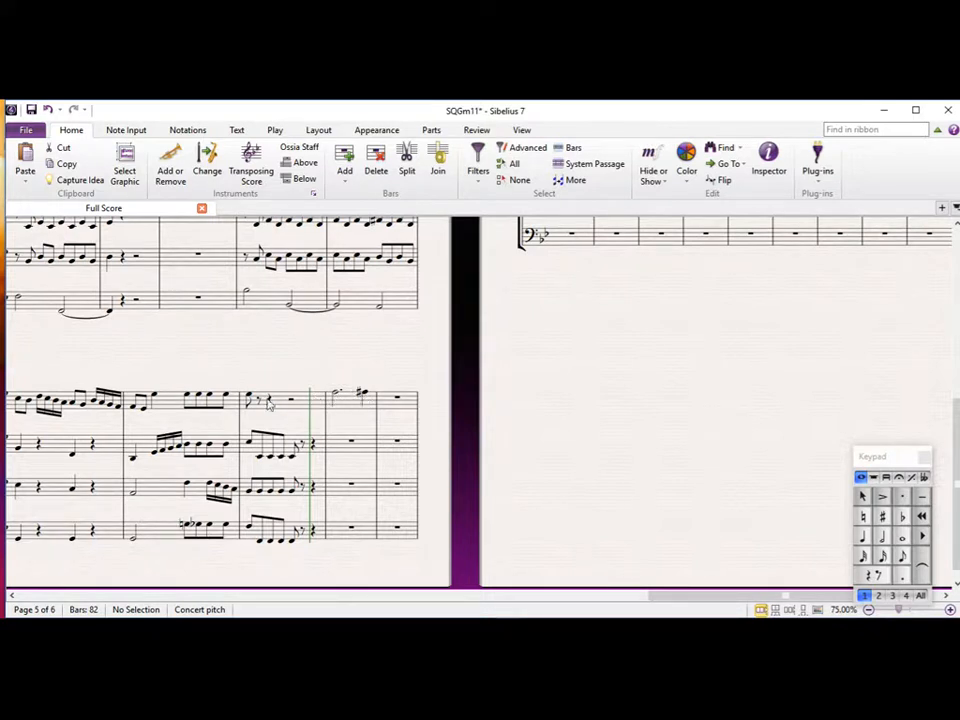
pyautogui.click(247, 400)
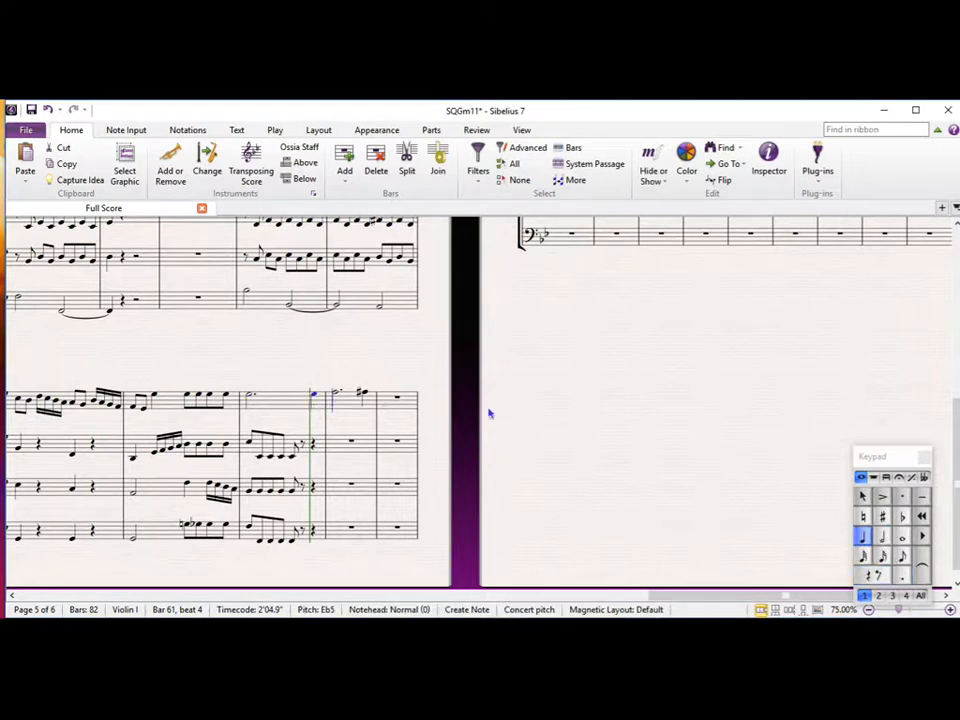
pyautogui.click(863, 516)
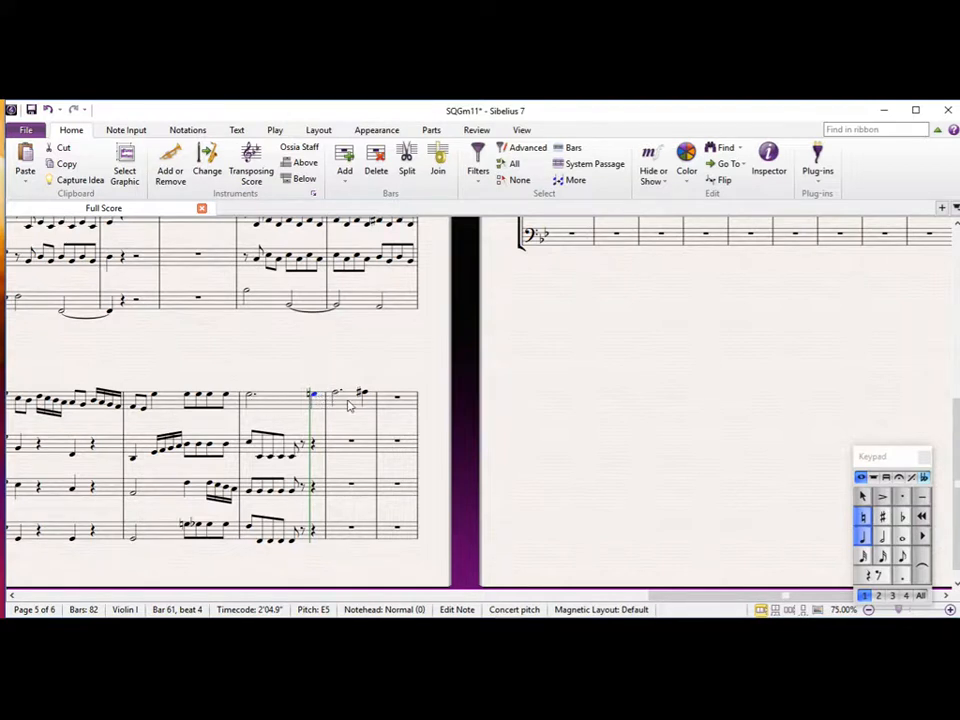
pyautogui.moveTo(307, 362)
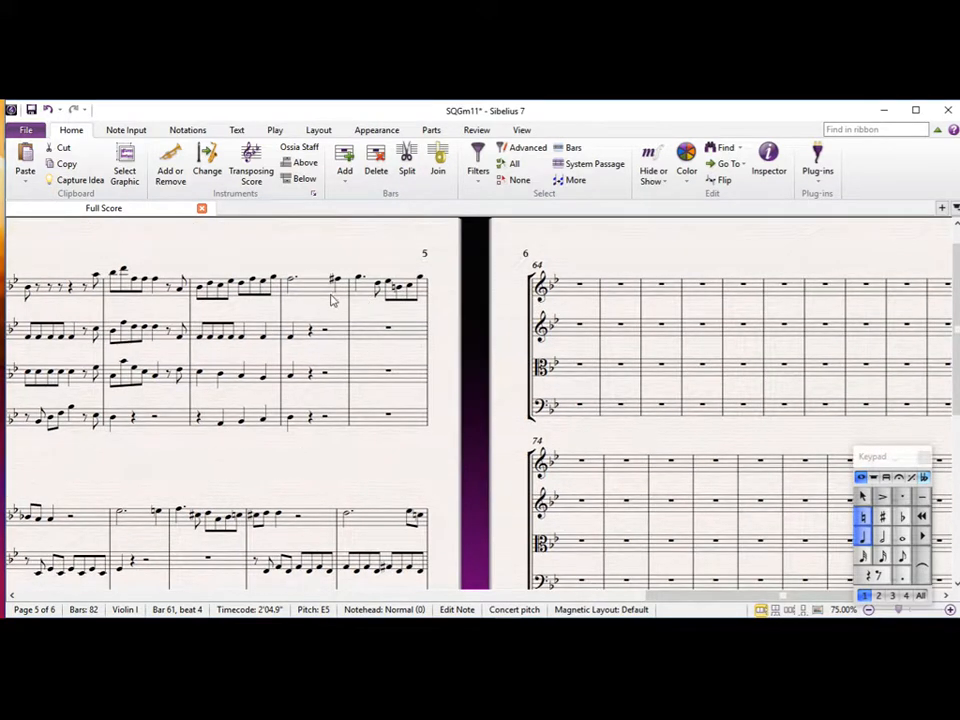
# Copy bar 52's crotchet-and-rests opening into bar 62 for the lower three staves
pyautogui.click(318, 288)
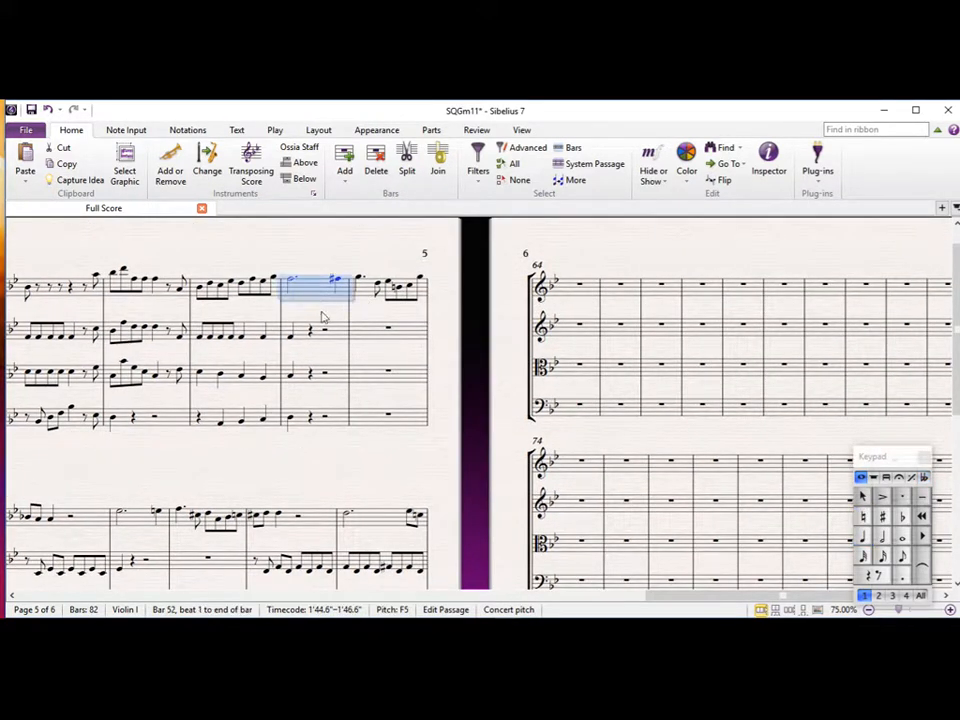
pyautogui.scroll(-3)
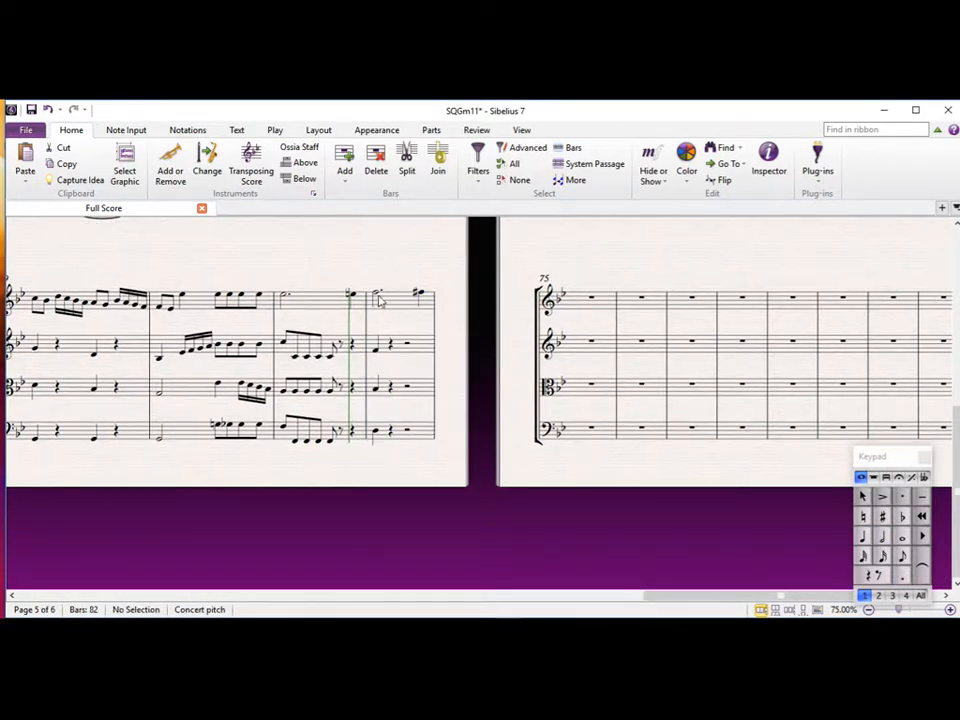
pyautogui.click(350, 293)
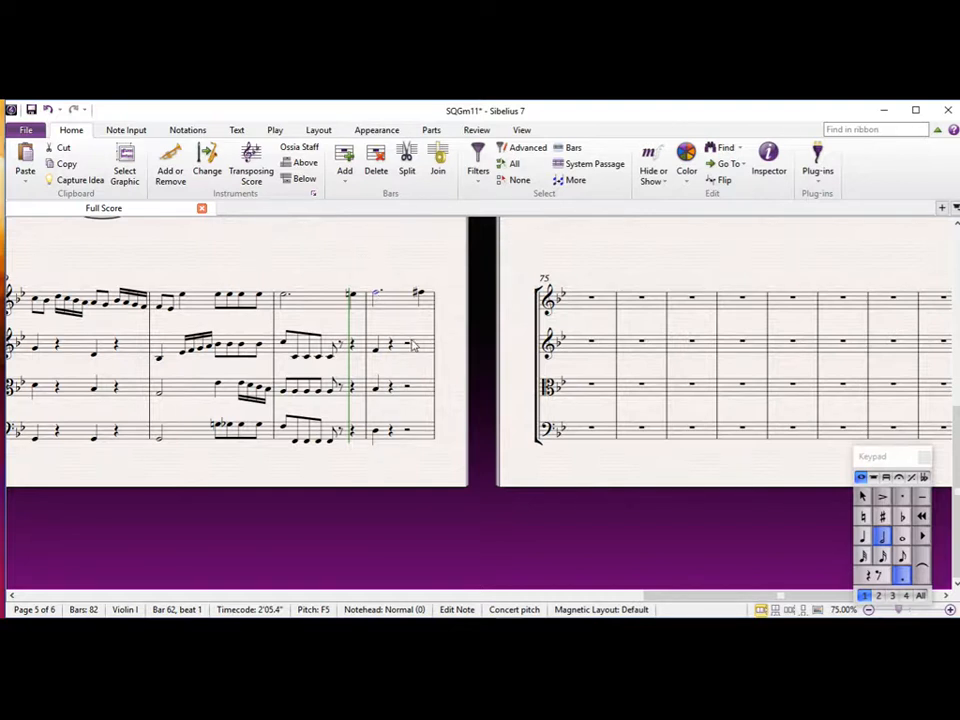
pyautogui.moveTo(380, 355)
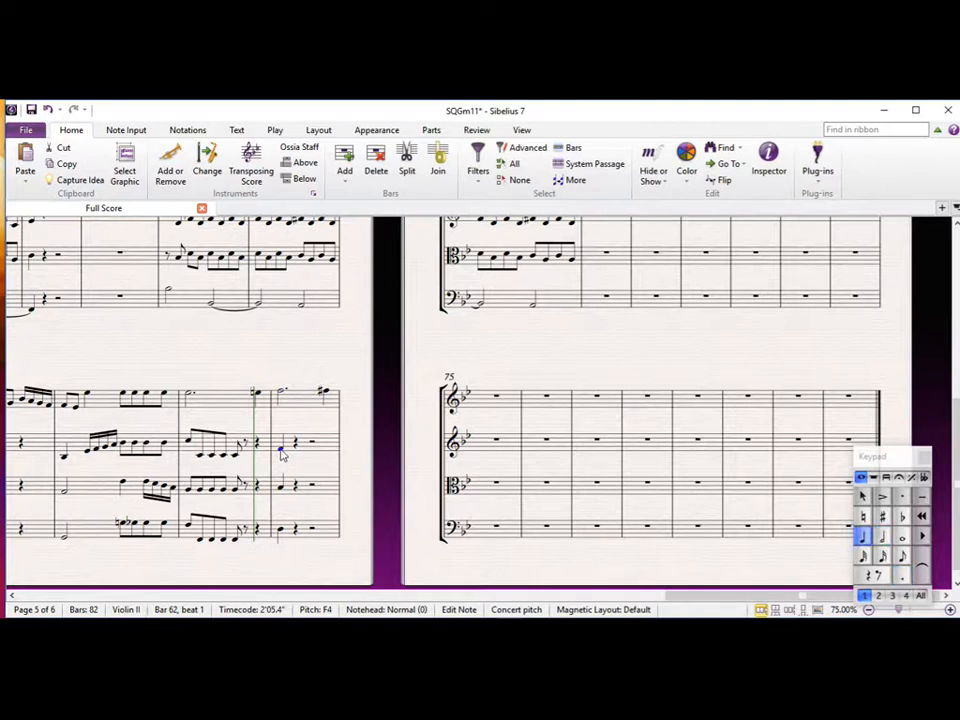
pyautogui.moveTo(283, 535)
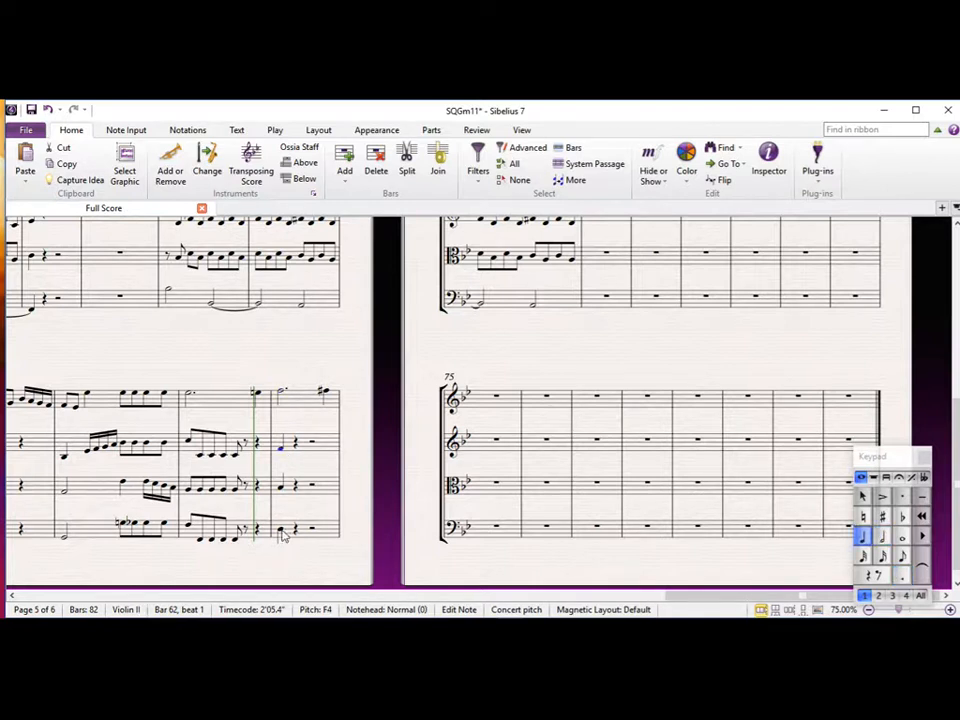
# Add a rising octave-leap quaver figure after the cello's opening note in bar 62
pyautogui.click(283, 533)
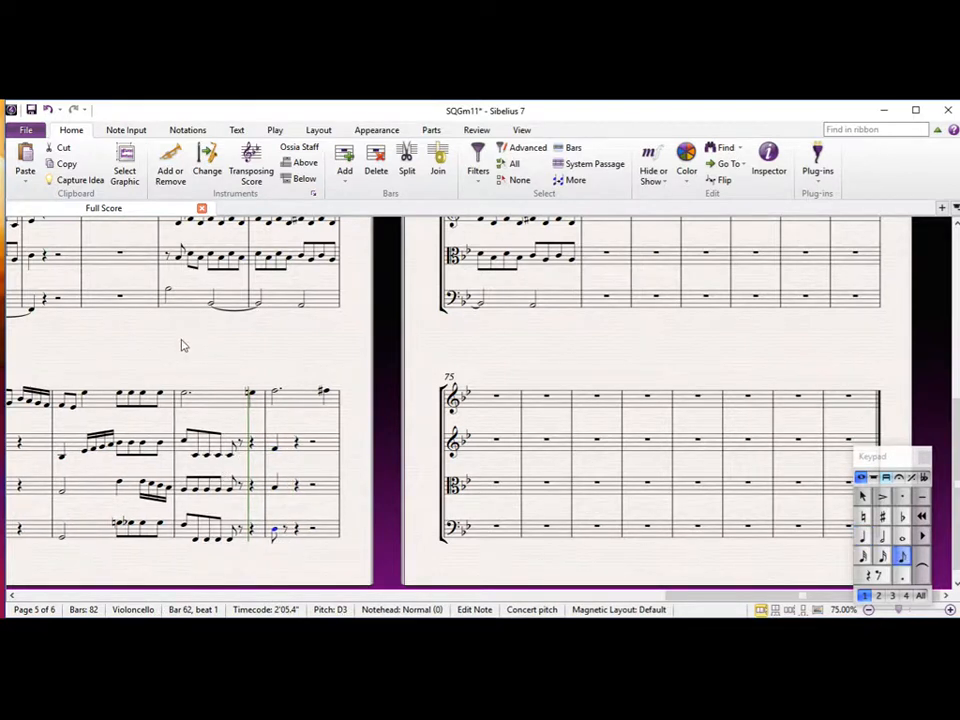
pyautogui.moveTo(209, 501)
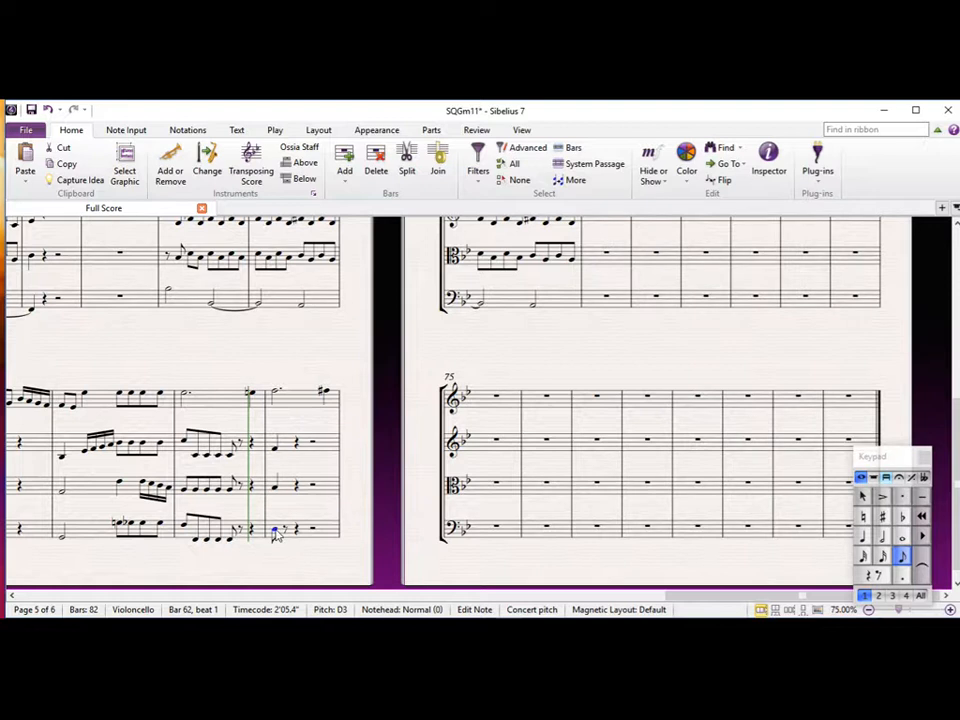
pyautogui.click(278, 530)
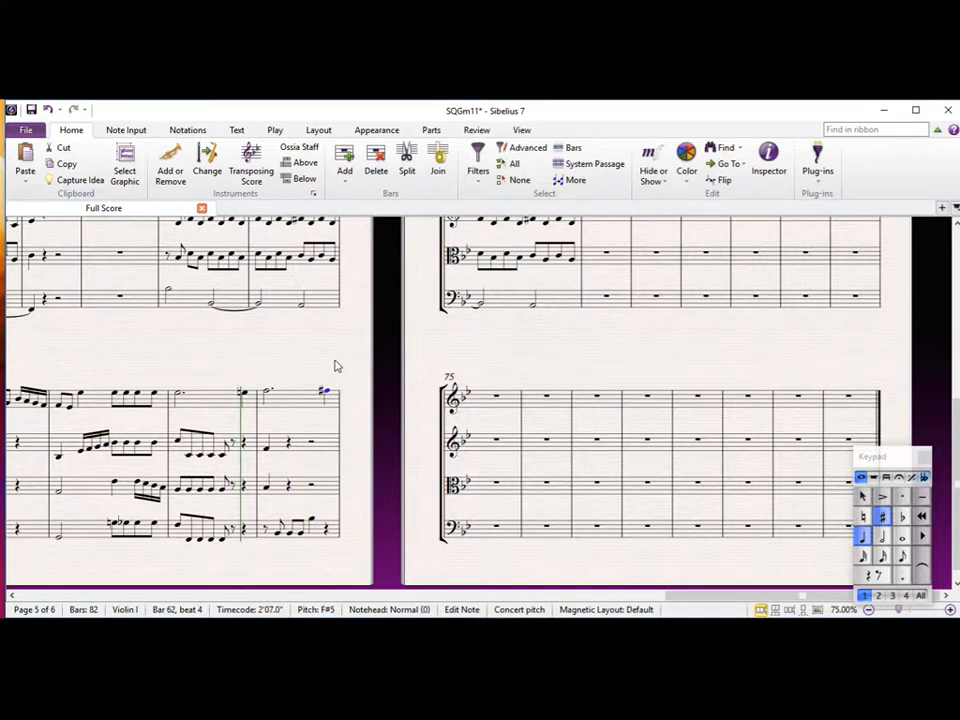
pyautogui.moveTo(297, 540)
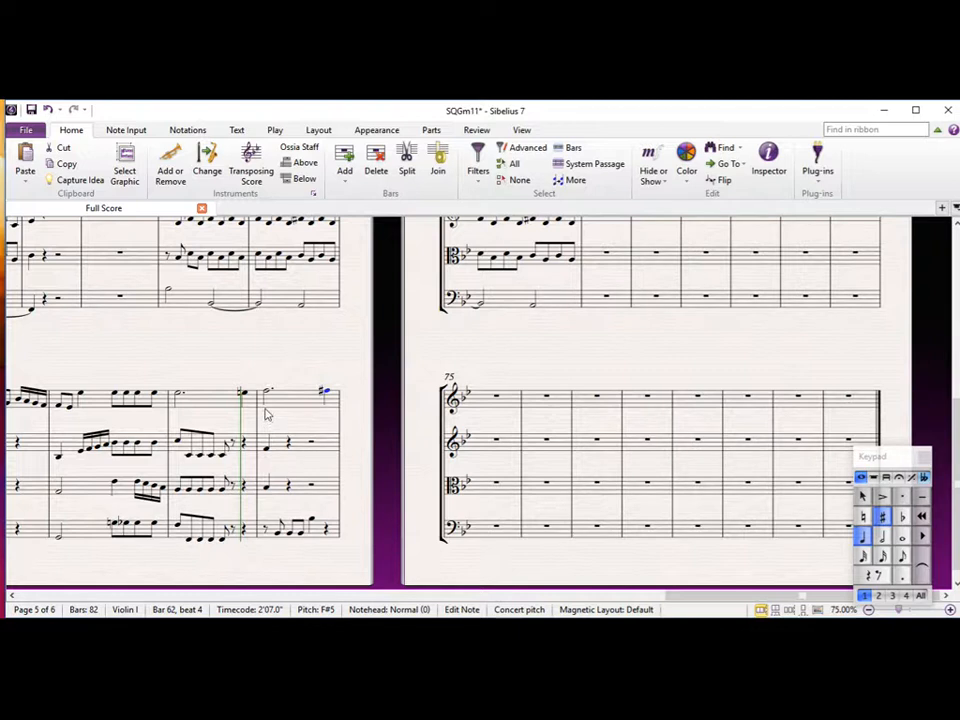
pyautogui.moveTo(358, 337)
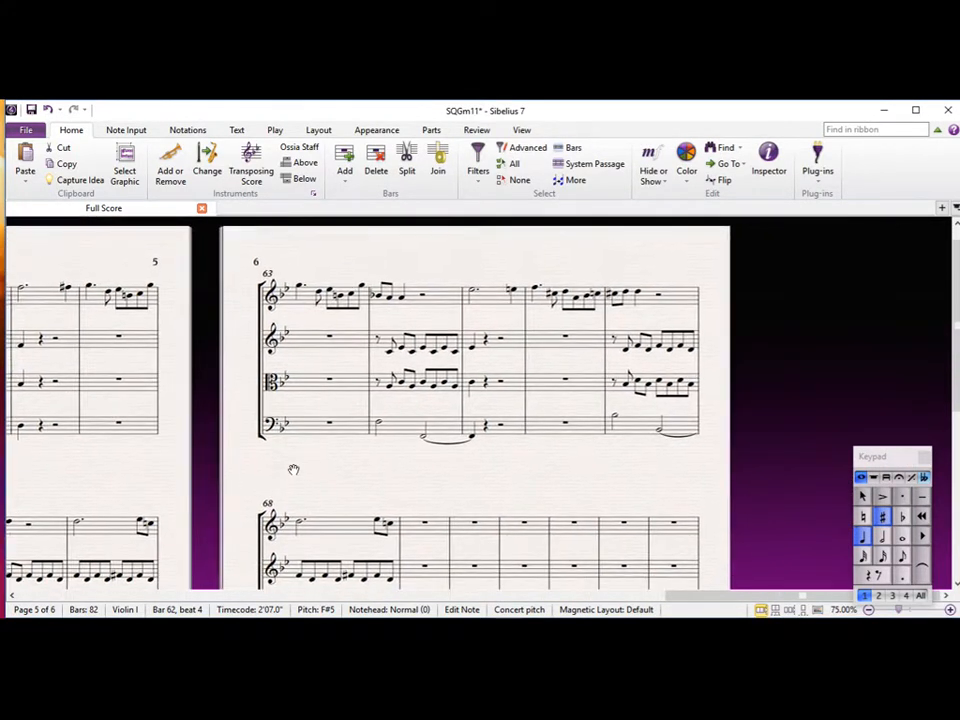
pyautogui.hscroll(3)
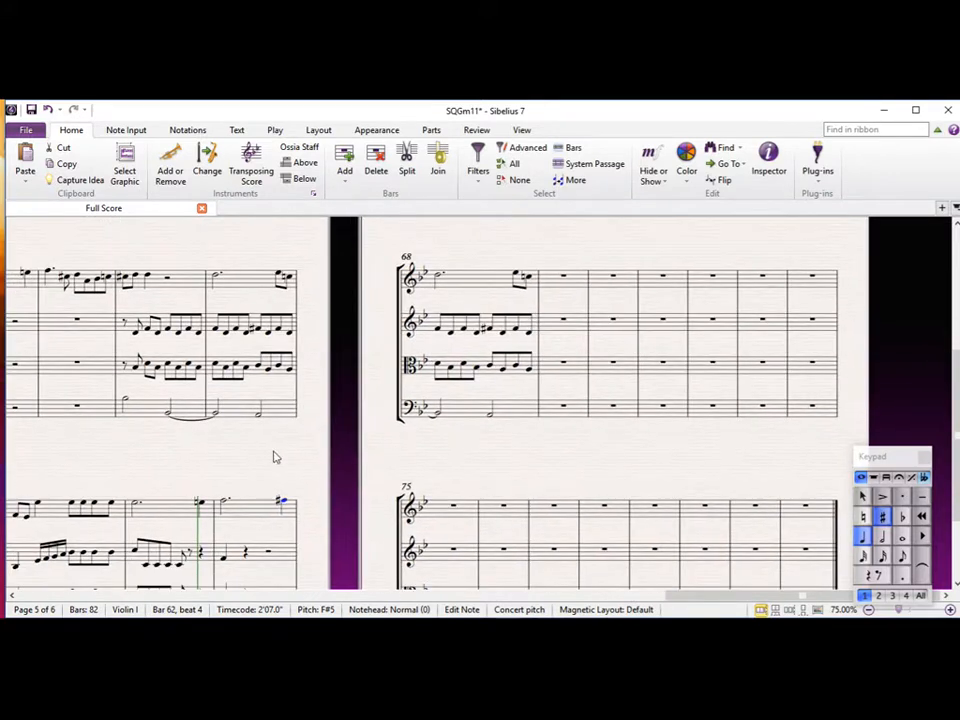
pyautogui.scroll(-3)
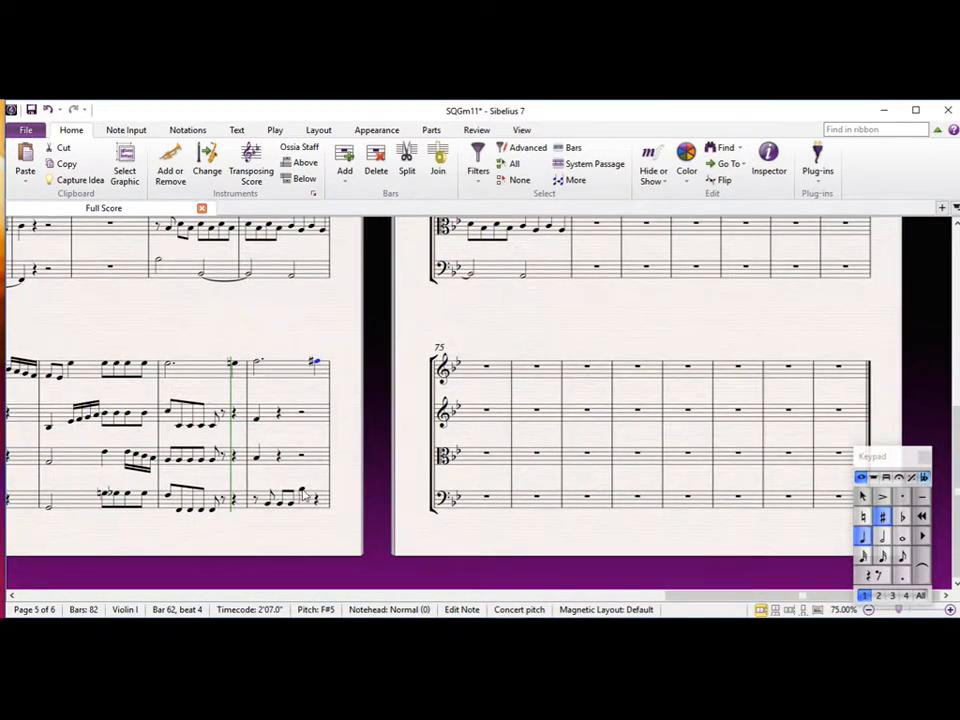
pyautogui.scroll(-3)
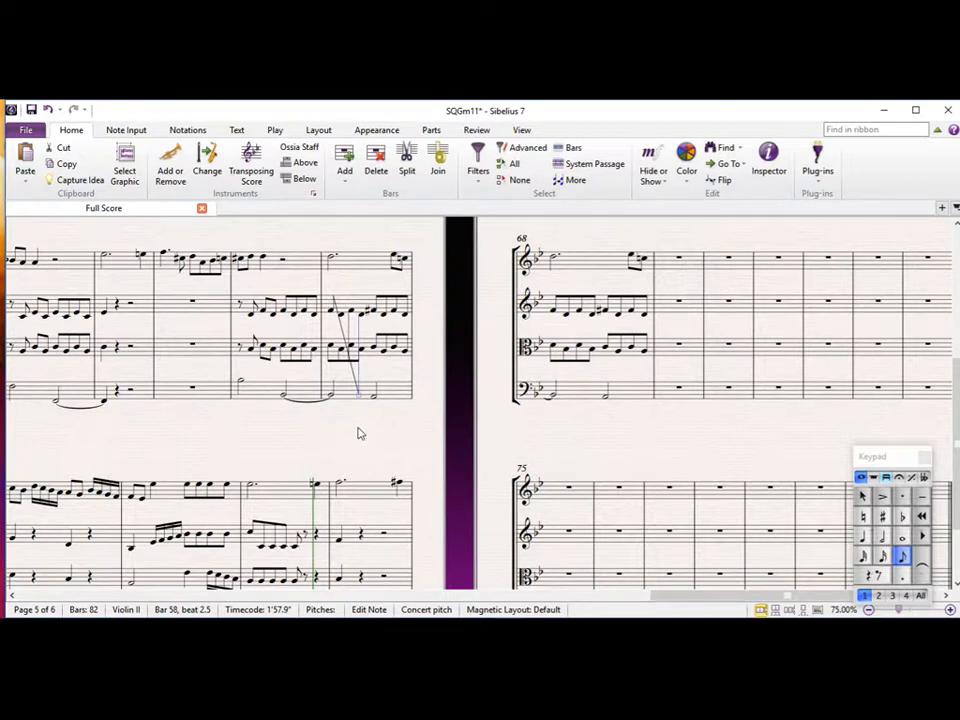
pyautogui.scroll(-3)
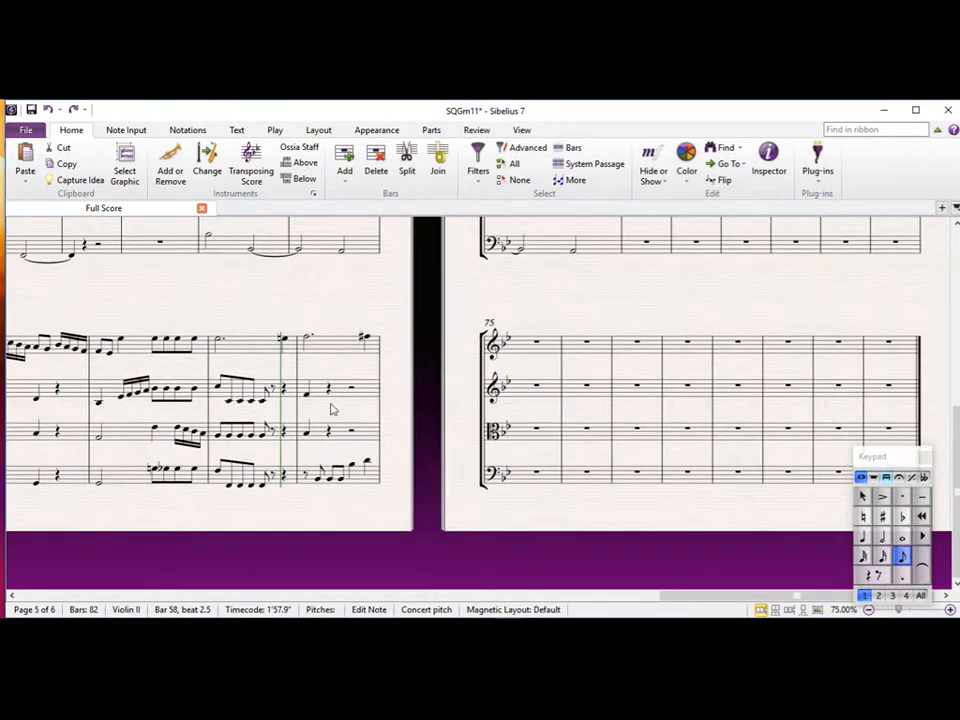
# Enter a quaver figure after the opening quaver rest in the viola's bar 62
pyautogui.click(340, 475)
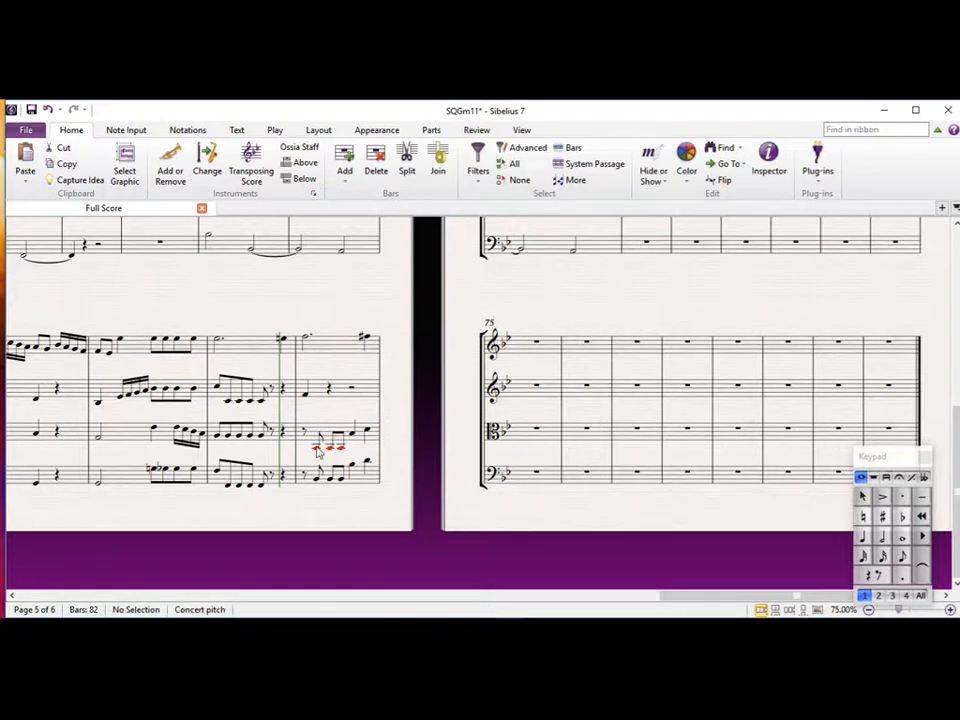
pyautogui.click(318, 448)
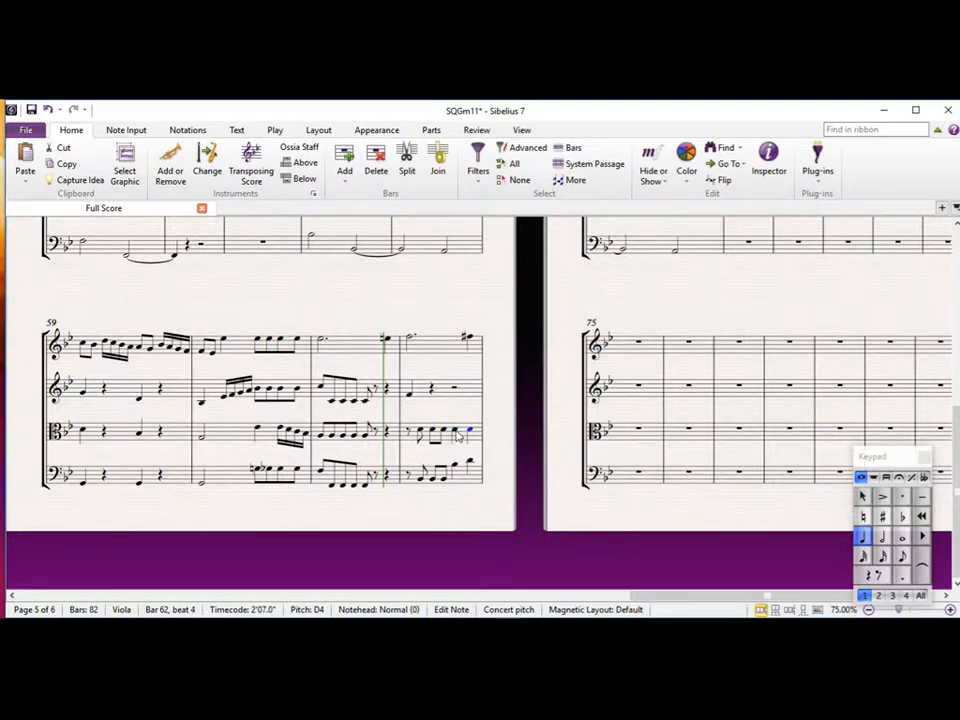
pyautogui.click(445, 432)
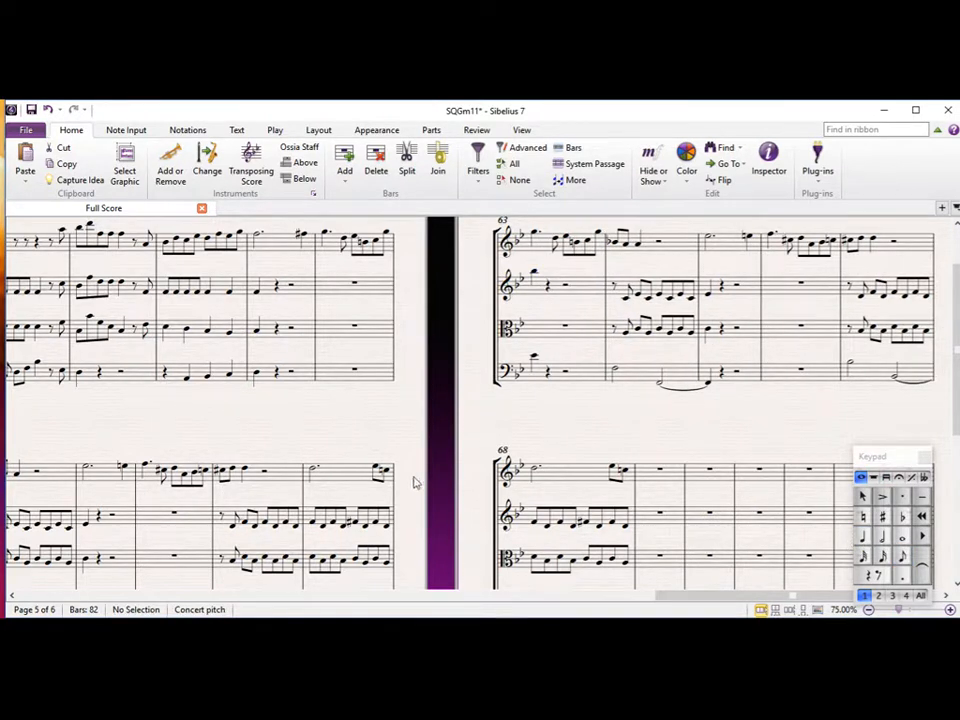
# Finish Violin II's rising quavers in bar 62 and add an E-flat to open viola bar 63
pyautogui.scroll(-3)
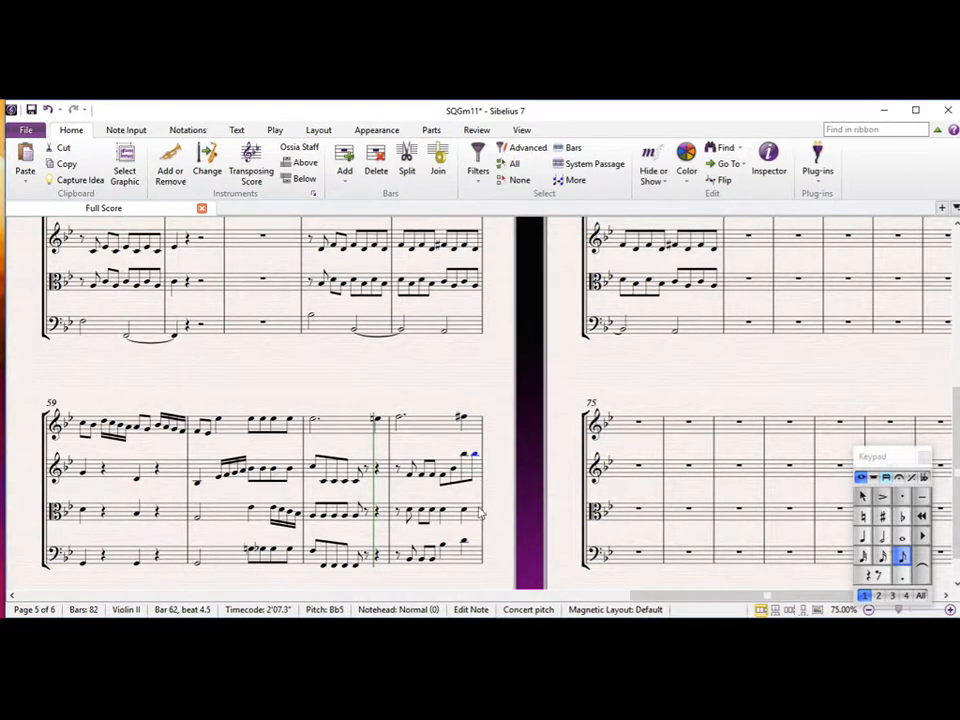
pyautogui.click(465, 512)
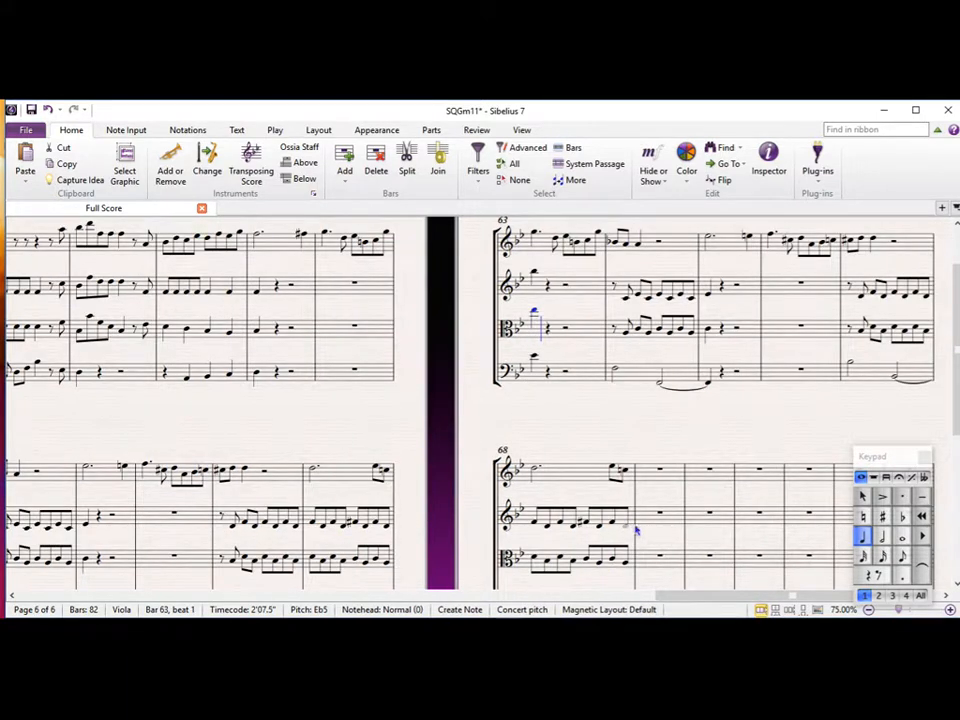
pyautogui.click(538, 363)
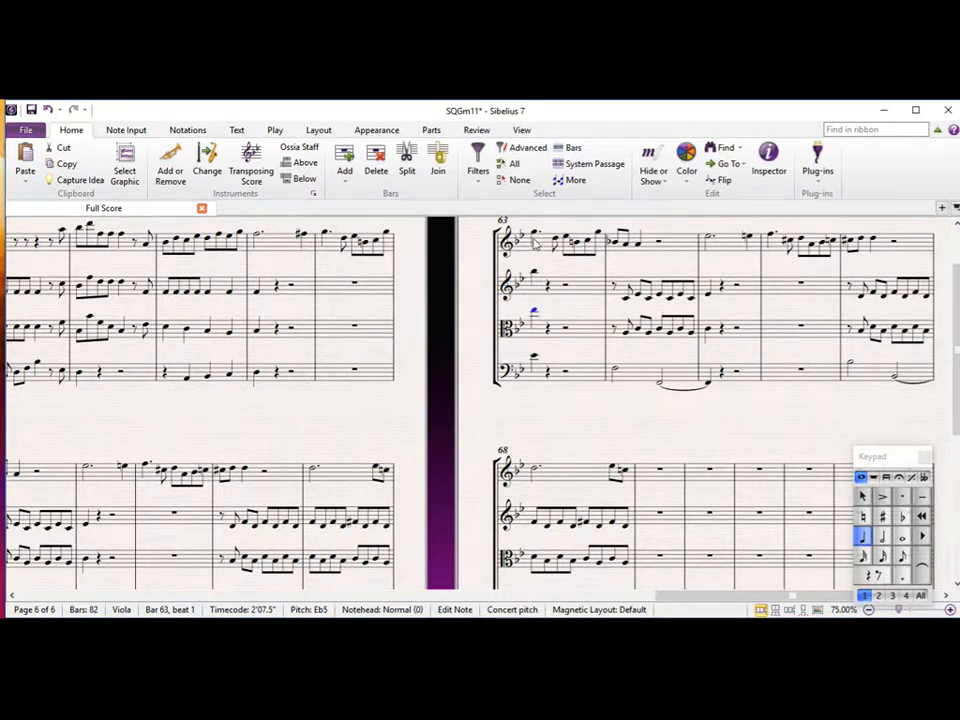
pyautogui.scroll(-3)
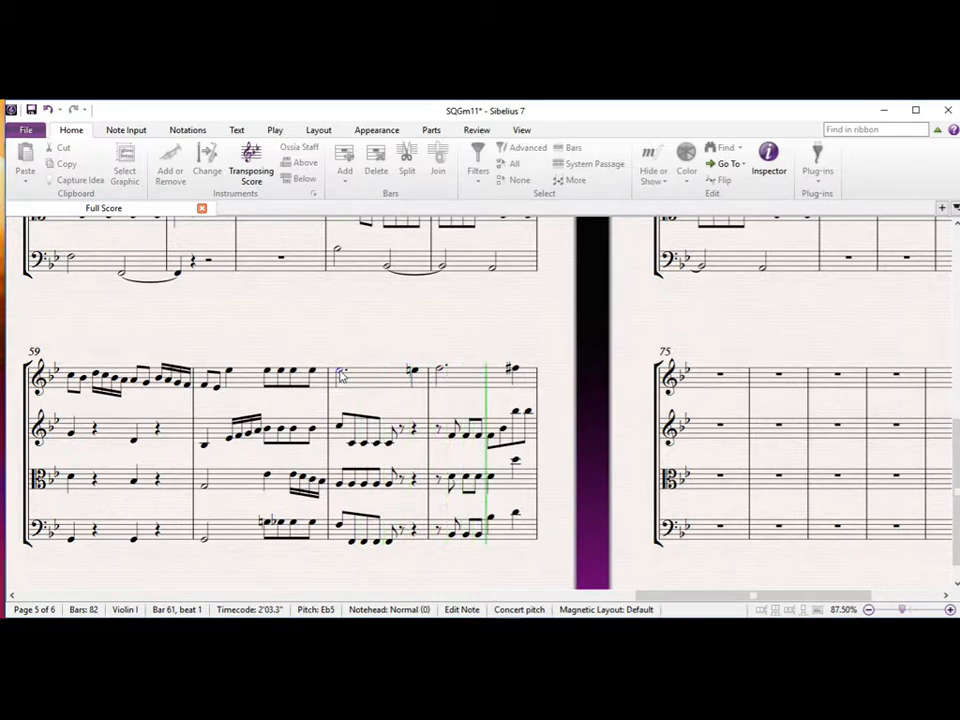
pyautogui.scroll(-3)
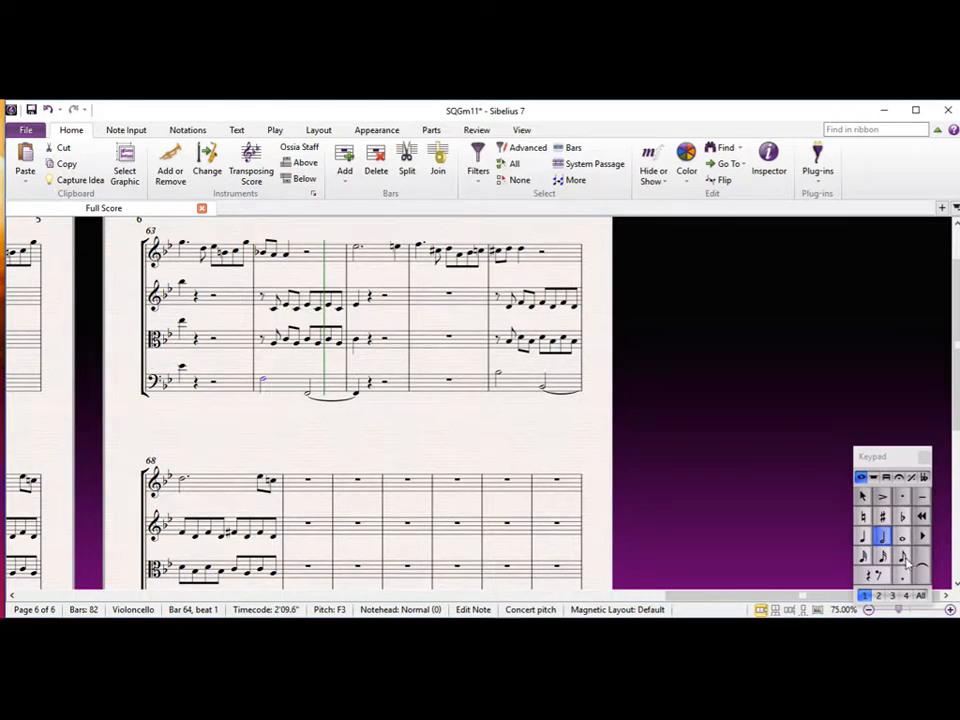
pyautogui.moveTo(902, 558)
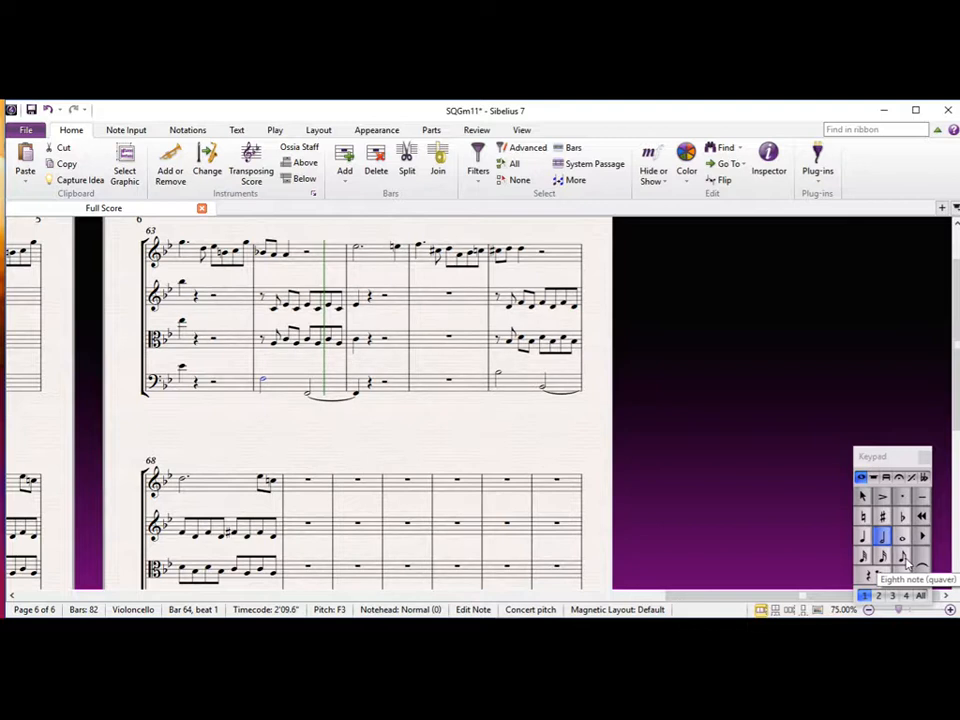
# Add descending quavers after the cello's opening half note in bar 64
pyautogui.click(903, 557)
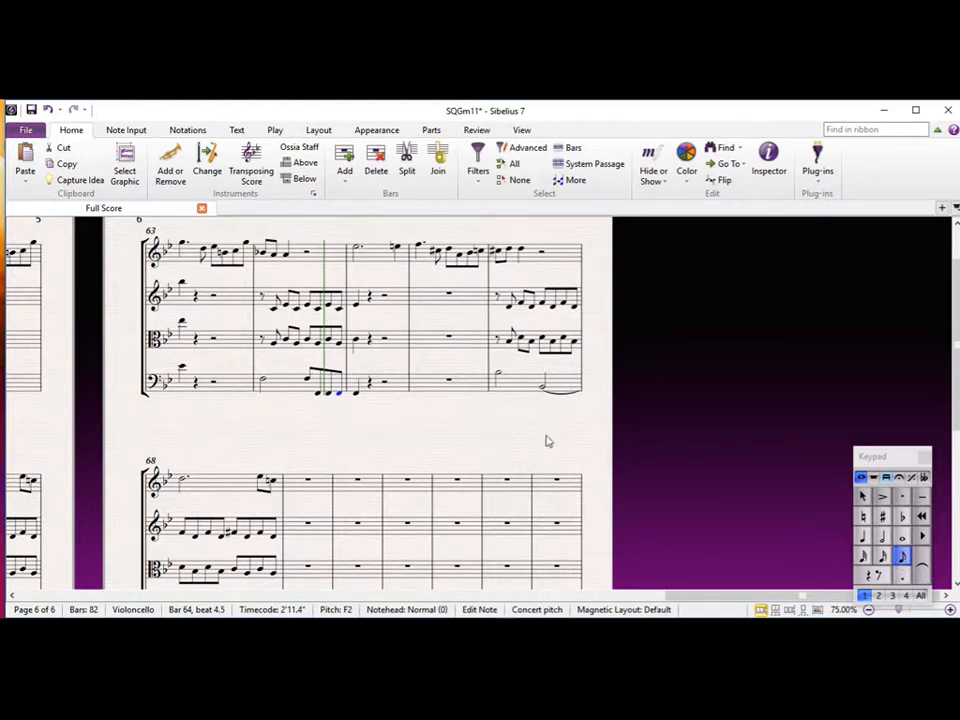
pyautogui.click(276, 348)
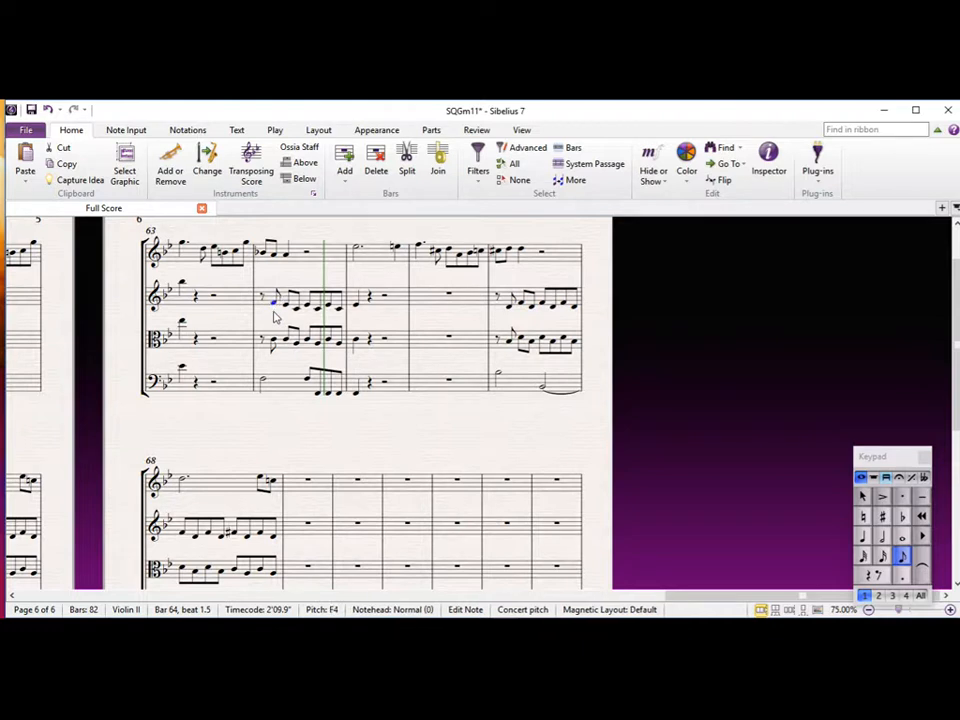
pyautogui.moveTo(330, 462)
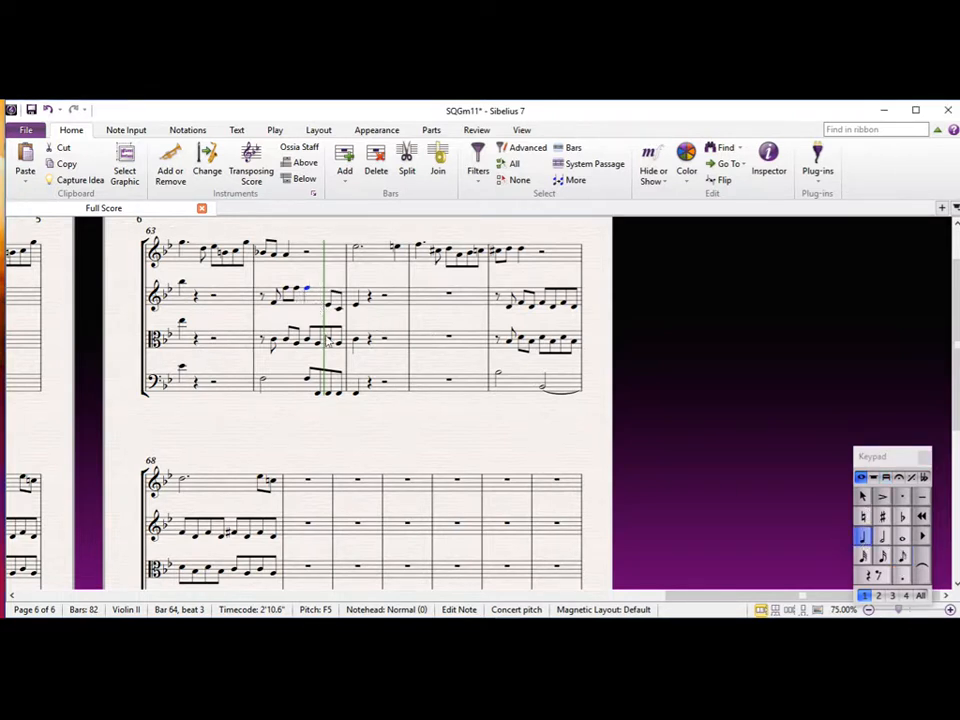
pyautogui.moveTo(295, 350)
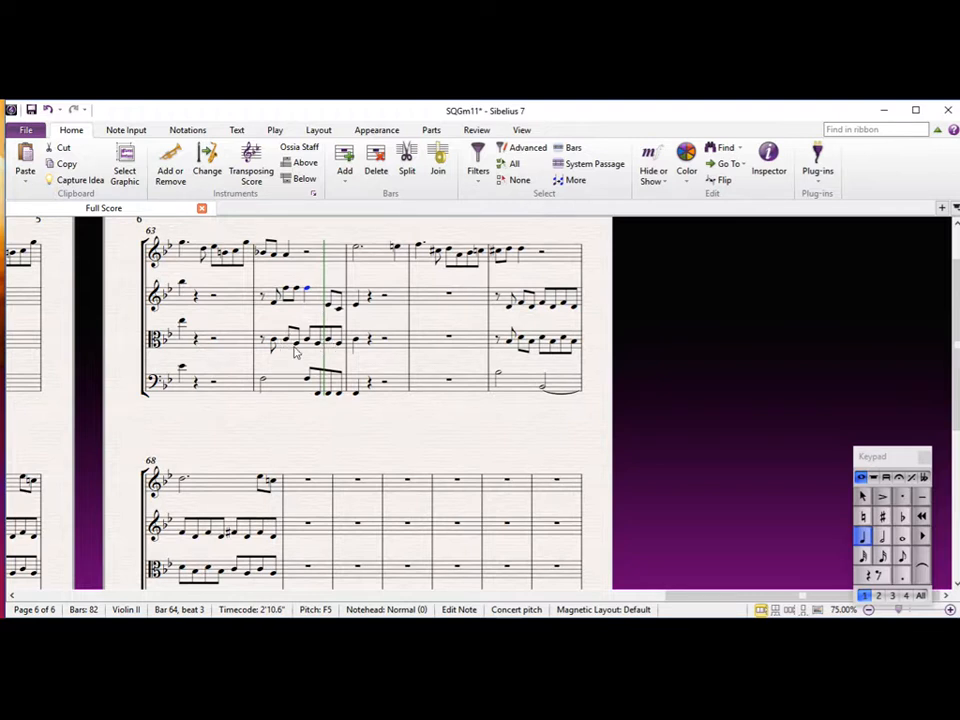